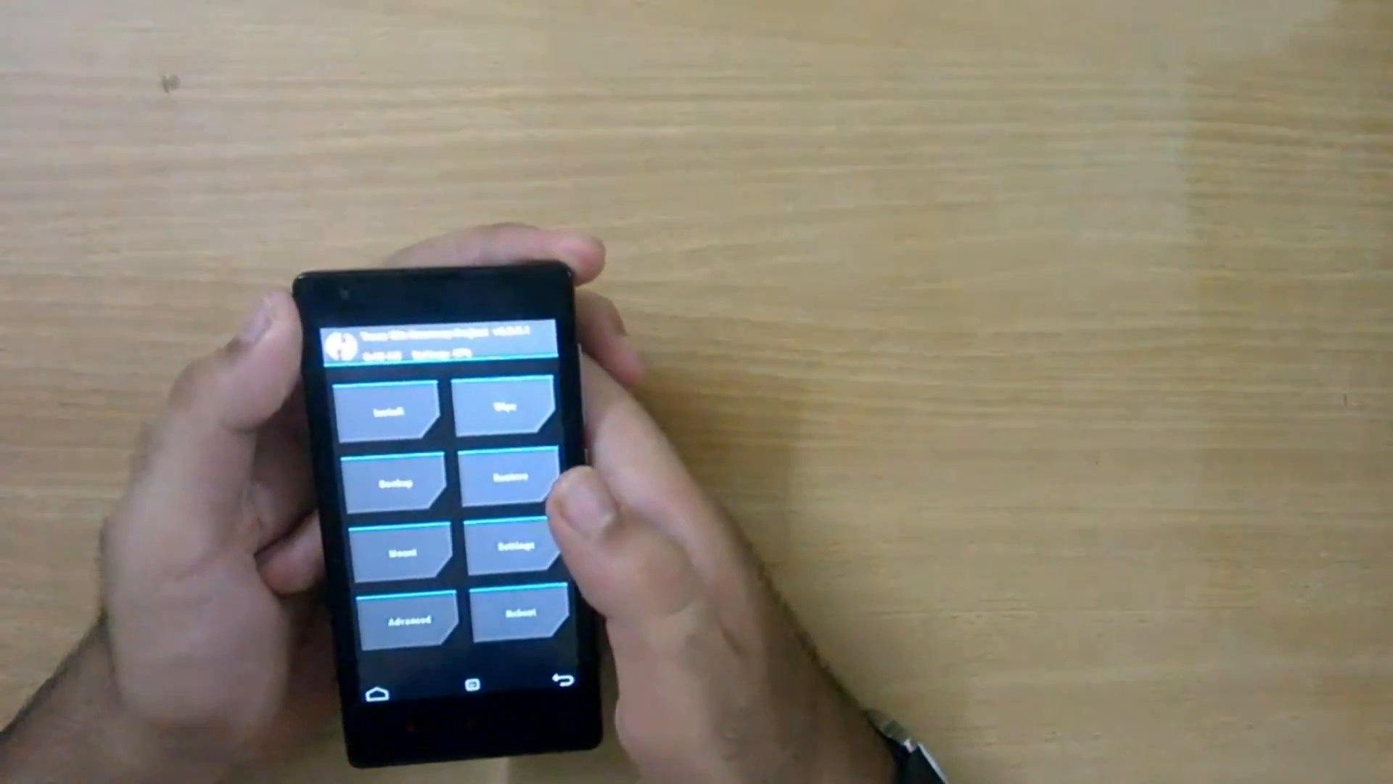
Step: Open TWRP's Restore screen listing the saved backup packages on the microSD card
click(512, 471)
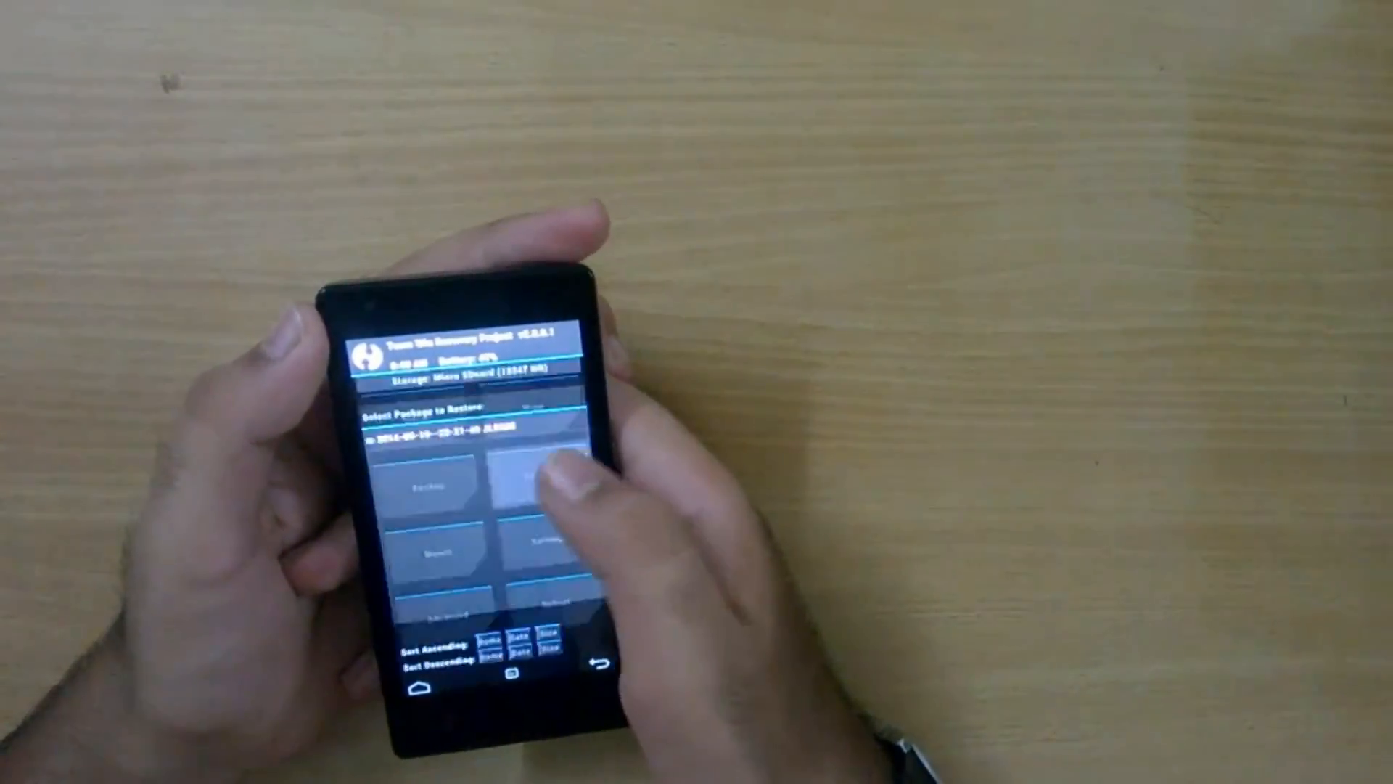